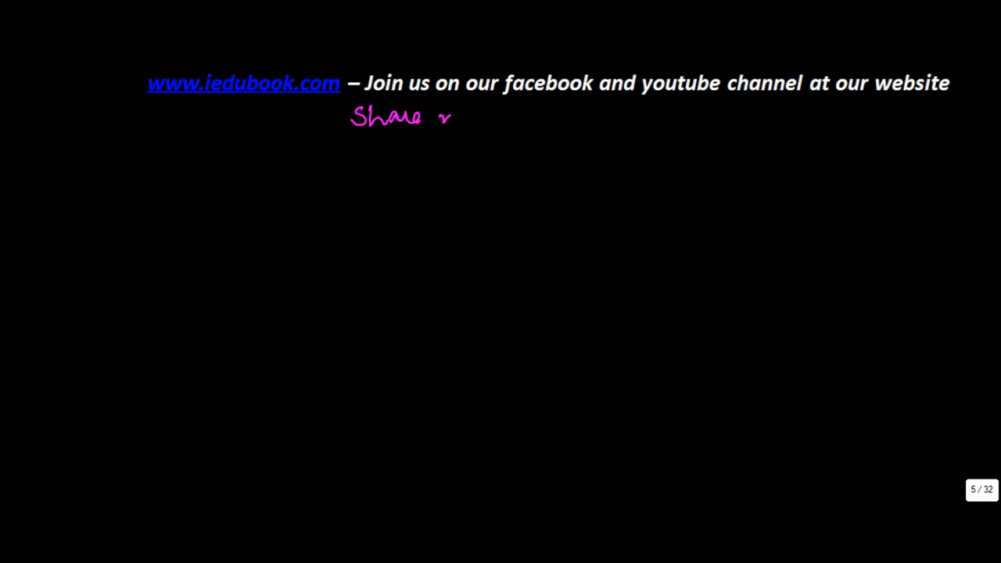
- Finish writing 'mean' in the 'Share mean' heading and underline it in pink
{"action": "left_click_drag", "start_coordinate": [450, 117], "coordinate": [516, 117]}
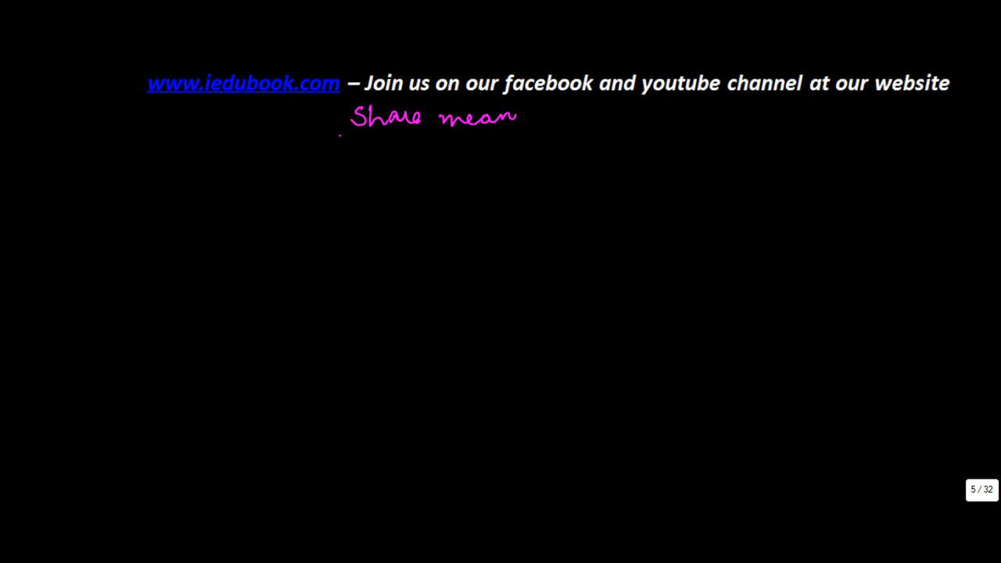
{"action": "left_click_drag", "start_coordinate": [340, 137], "coordinate": [524, 135]}
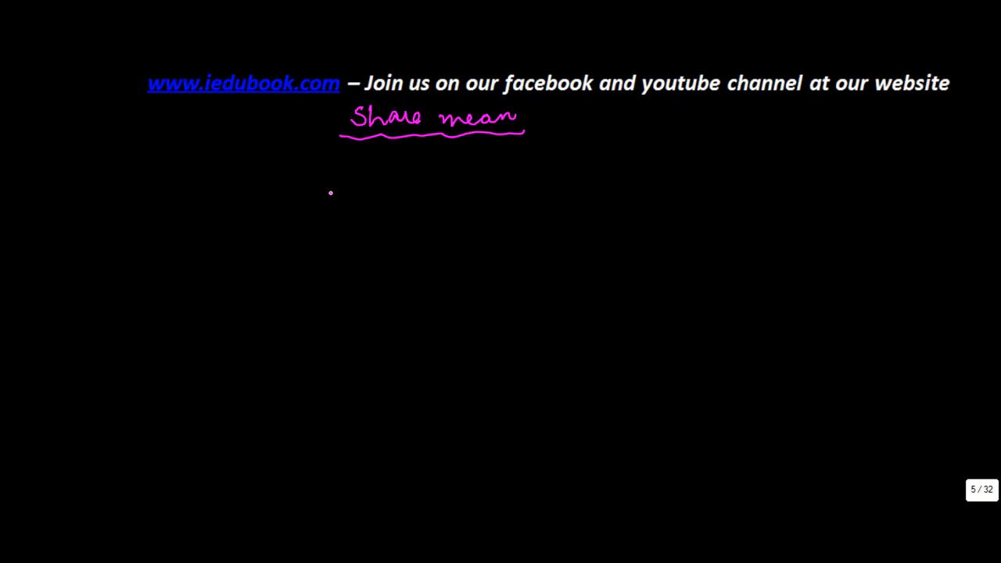
{"action": "mouse_move", "coordinate": [274, 197]}
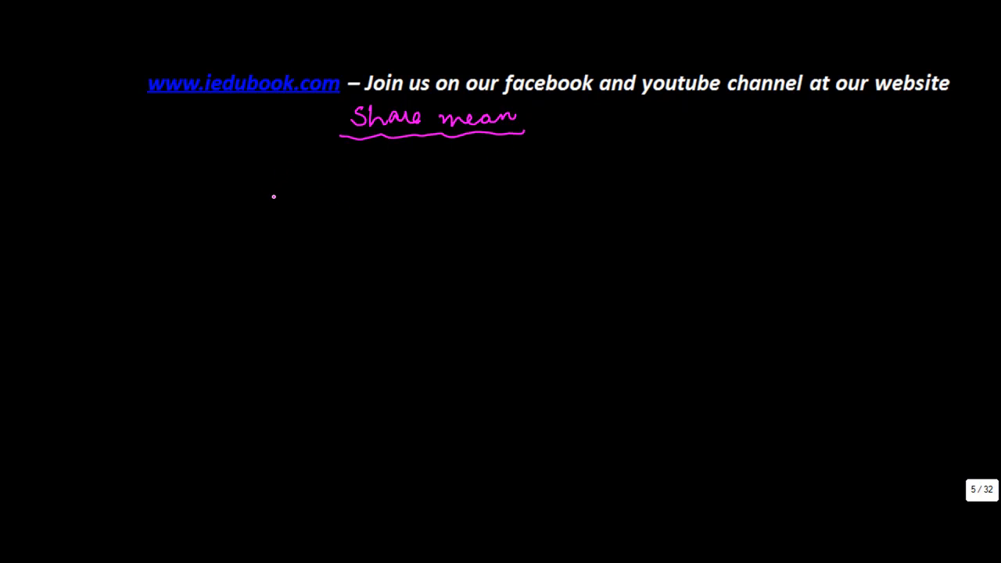
{"action": "mouse_move", "coordinate": [118, 175]}
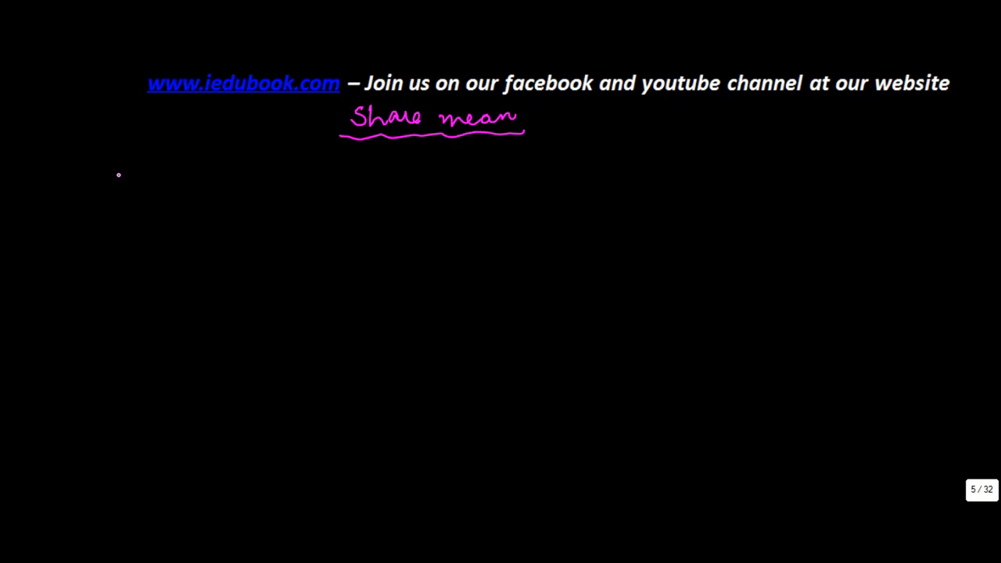
{"action": "mouse_move", "coordinate": [107, 179]}
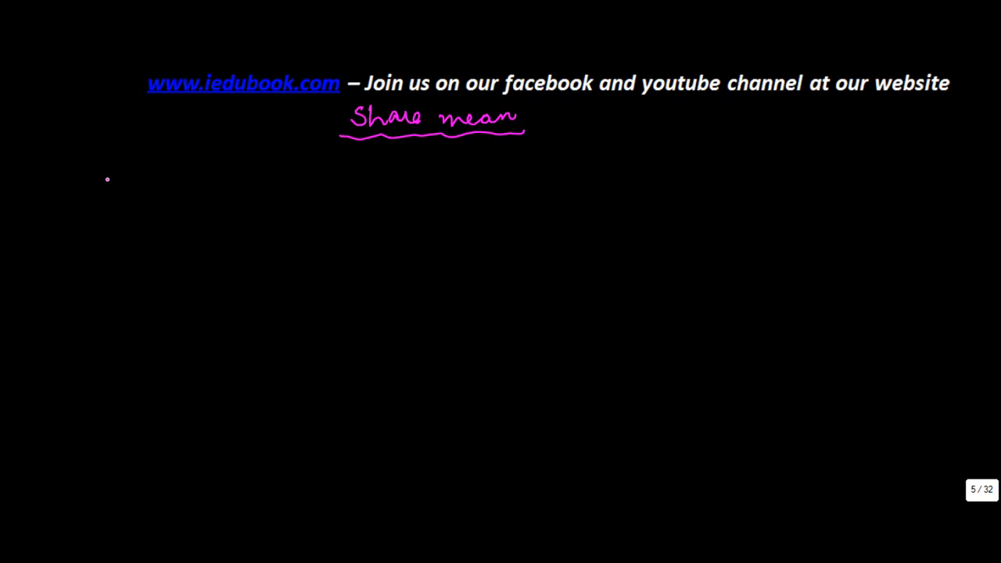
- Draw the 'Pool' box, its arrow via 'requires' to the '10 million' box, and a line out
{"action": "left_click_drag", "start_coordinate": [107, 178], "coordinate": [238, 244]}
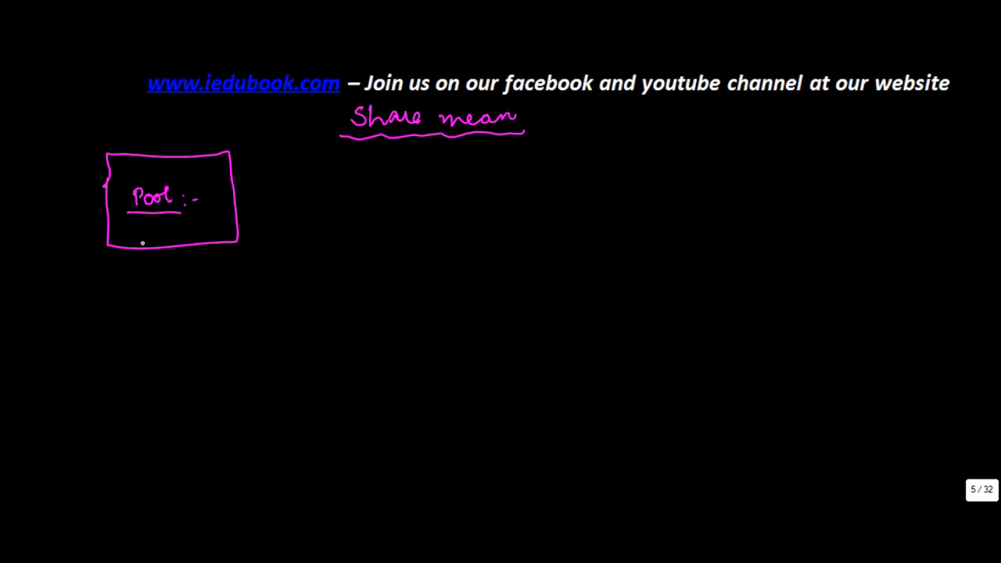
{"action": "left_click_drag", "start_coordinate": [143, 247], "coordinate": [148, 270]}
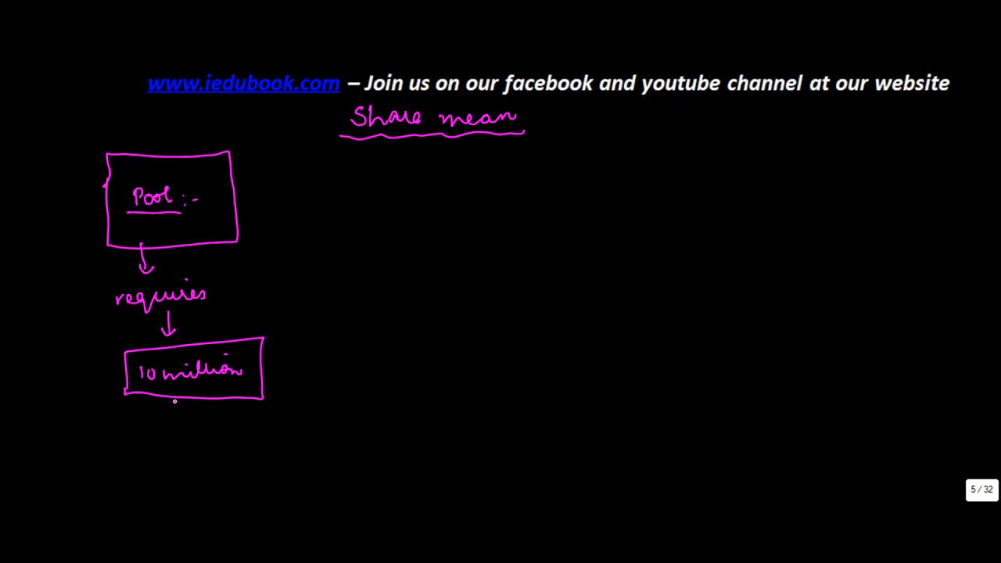
{"action": "left_click_drag", "start_coordinate": [282, 366], "coordinate": [348, 360]}
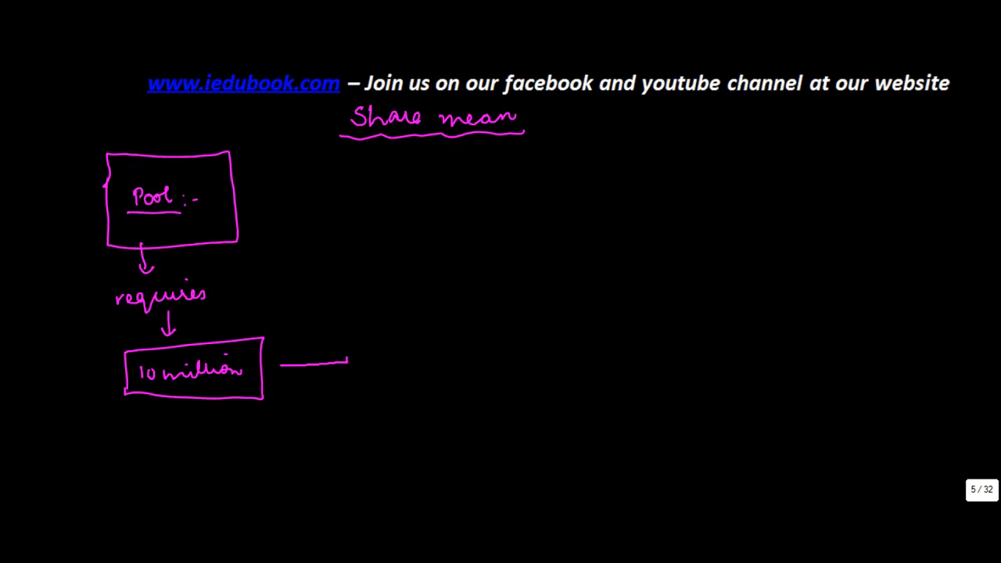
- Extend the arrow path and link 'Rs 10 each' to the boxed 'Issued shares Rs 10 each'
{"action": "left_click_drag", "start_coordinate": [344, 363], "coordinate": [379, 313]}
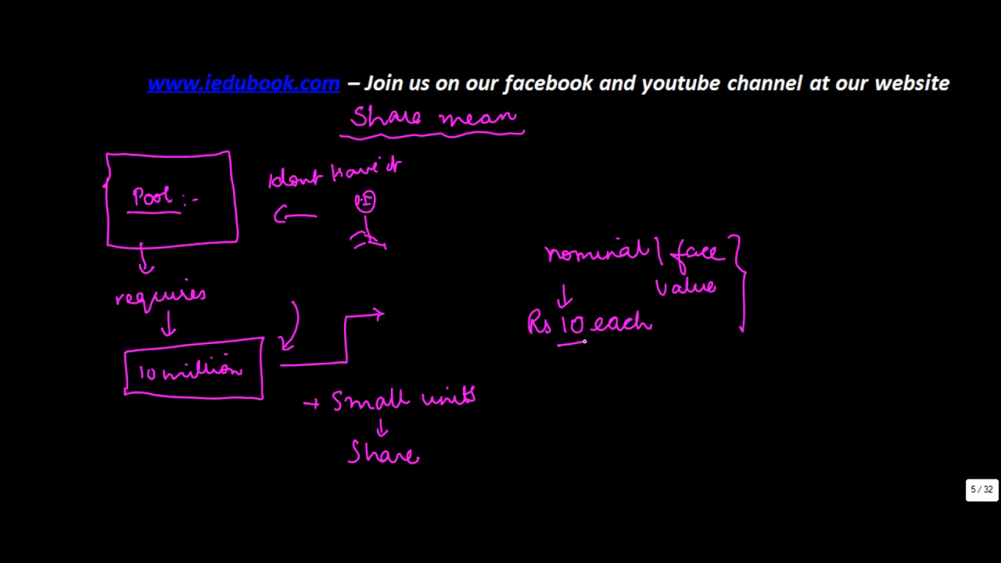
{"action": "left_click_drag", "start_coordinate": [567, 344], "coordinate": [568, 368]}
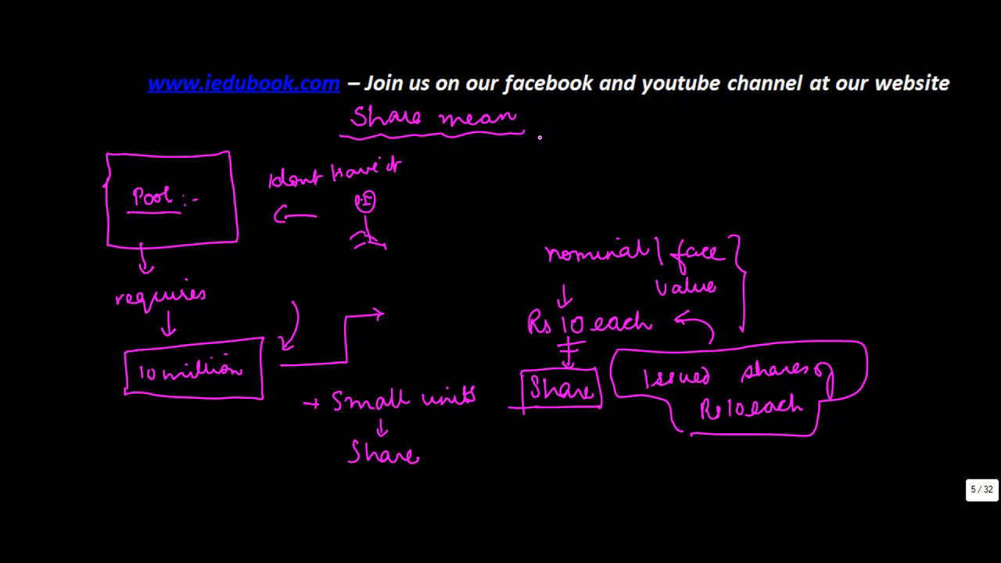
- Draw a branching line from 'Share mean' toward 'Preference Shares' and 'Equity Shares'
{"action": "left_click_drag", "start_coordinate": [528, 121], "coordinate": [673, 133]}
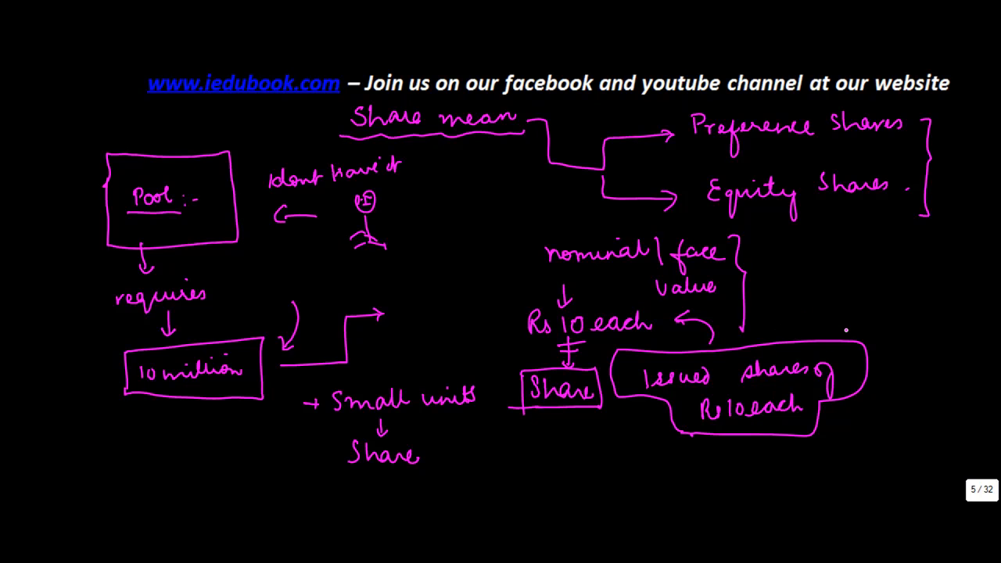
{"action": "mouse_move", "coordinate": [846, 329]}
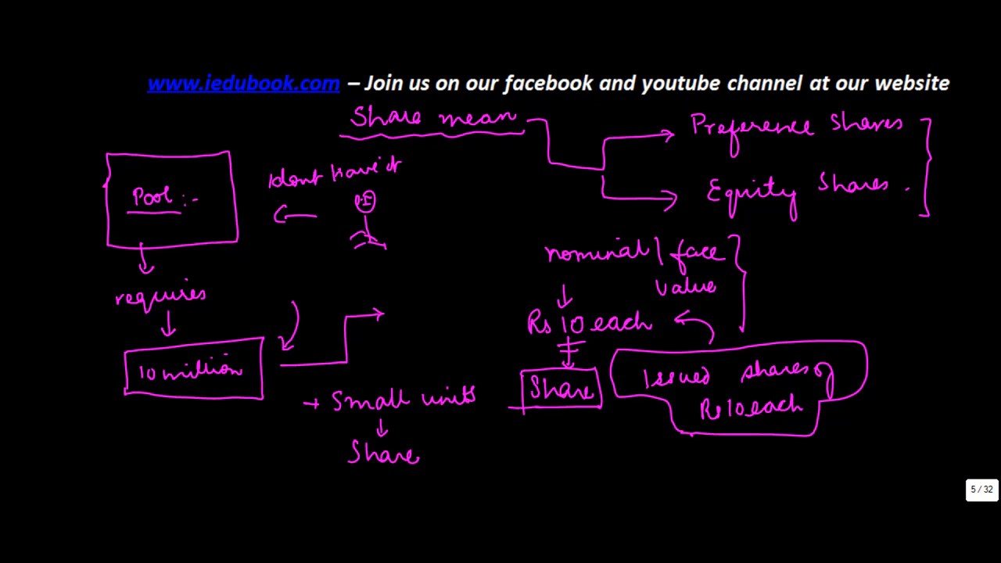